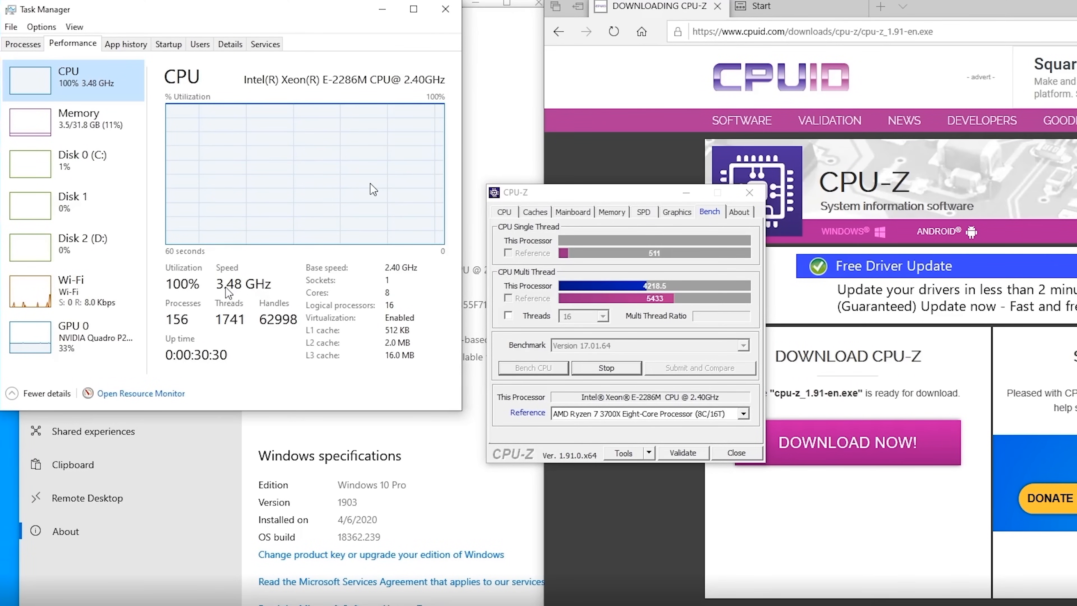
mouse_move(425, 106)
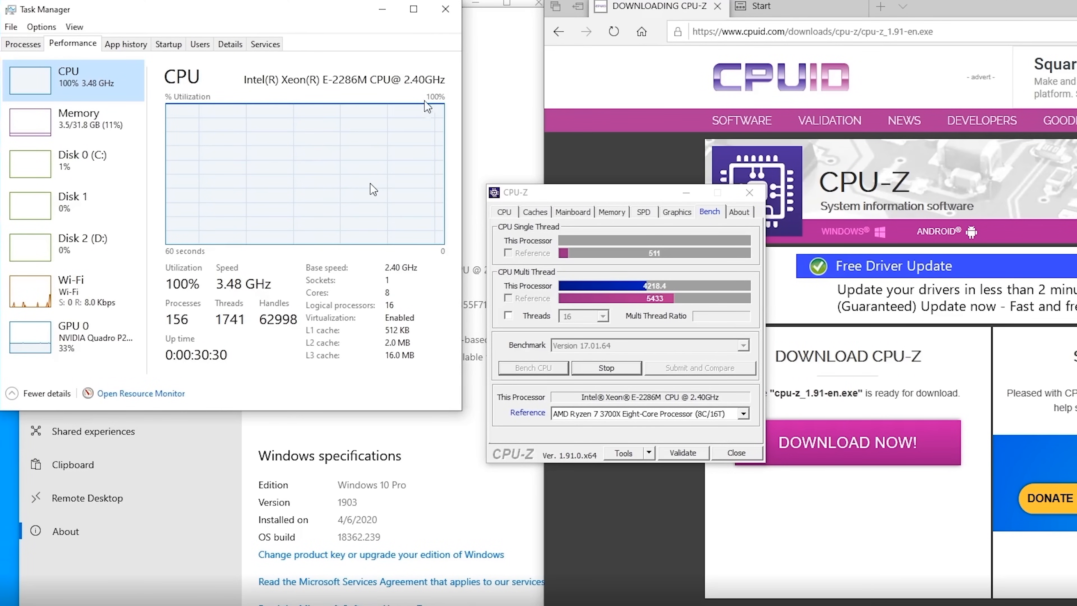